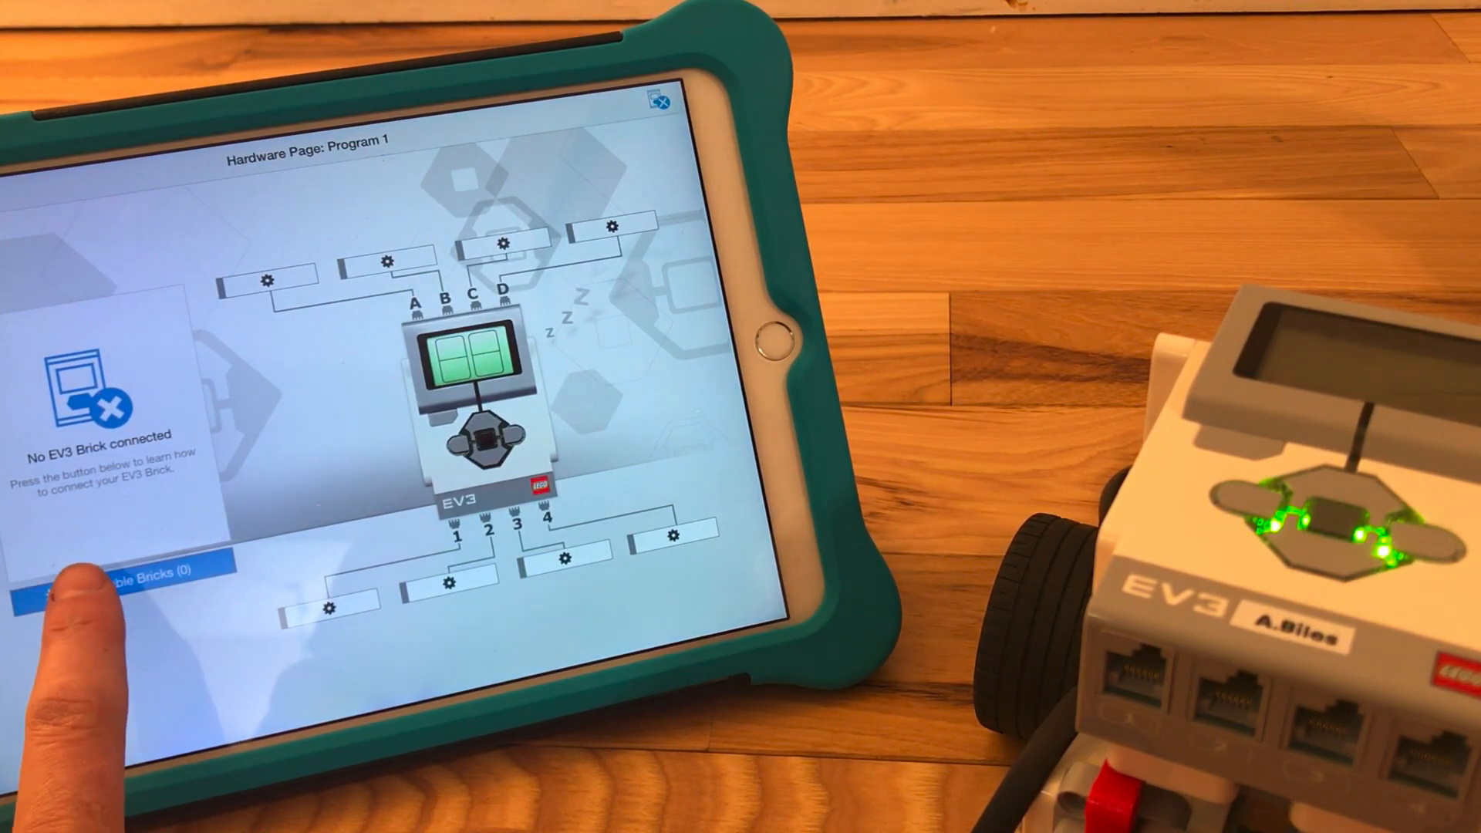
# - Open the Connect EV3 Brick to iPad instructions from Available Bricks on the Hardware Page
pyautogui.click(114, 574)
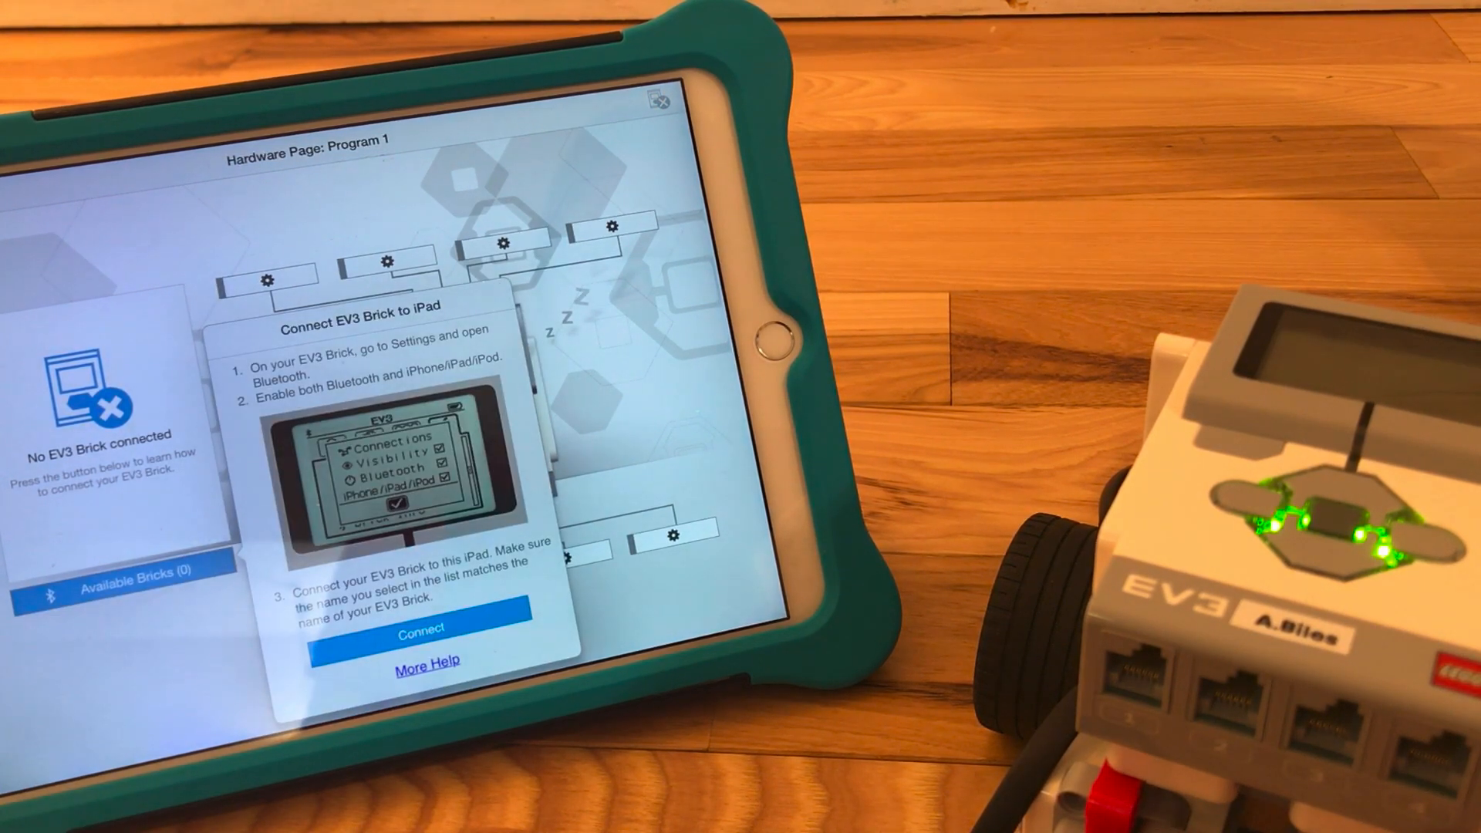